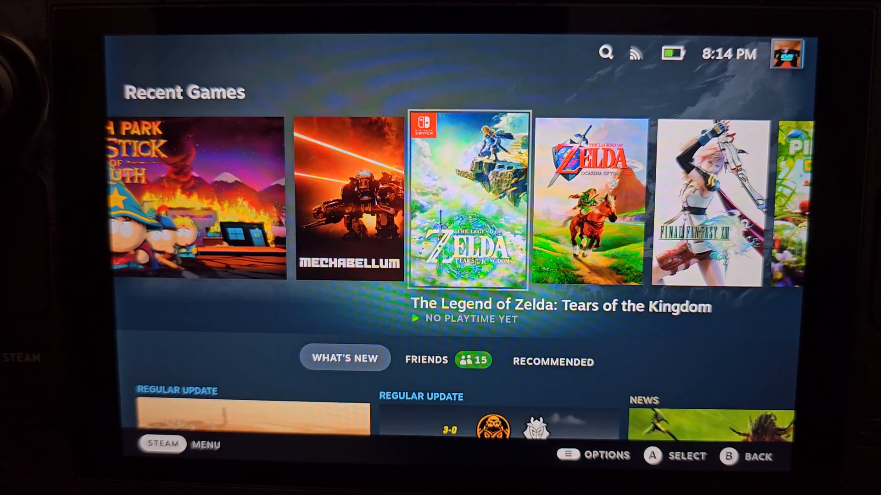
- From Gaming Mode, use the Steam menu's Power option to switch the Deck to Desktop Mode
key(Left)
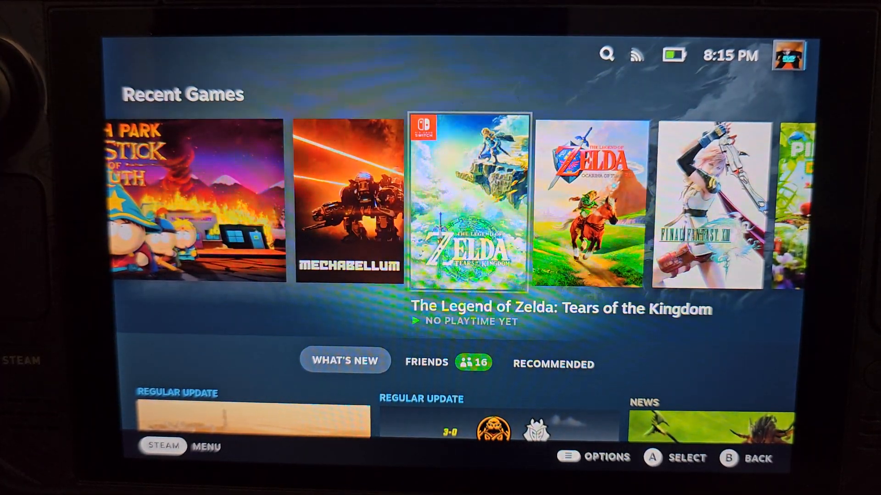
key(Left)
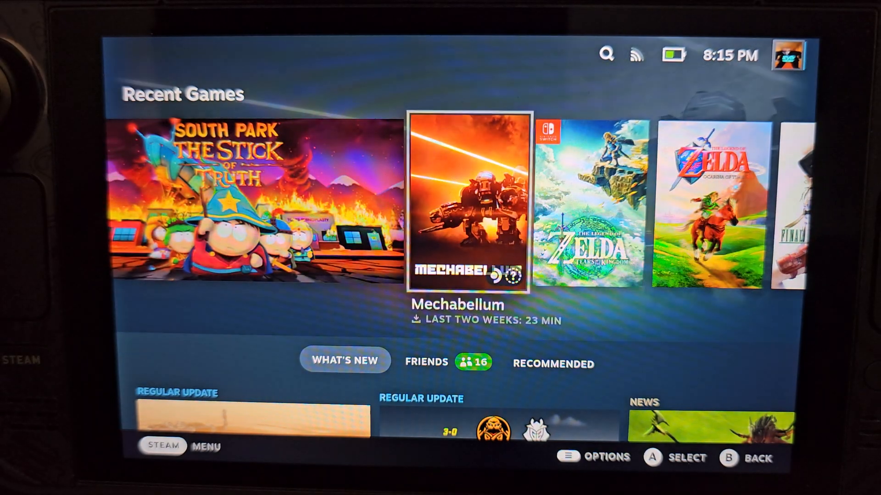
scroll(right, 3)
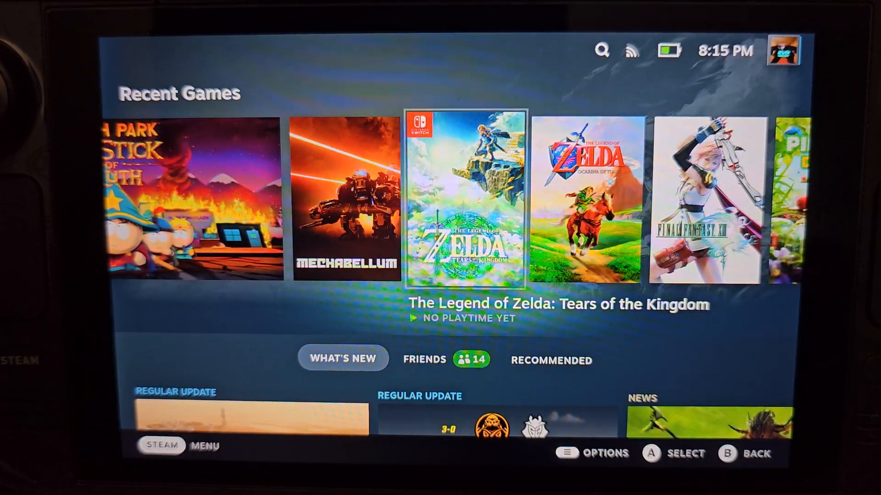
key(Left)
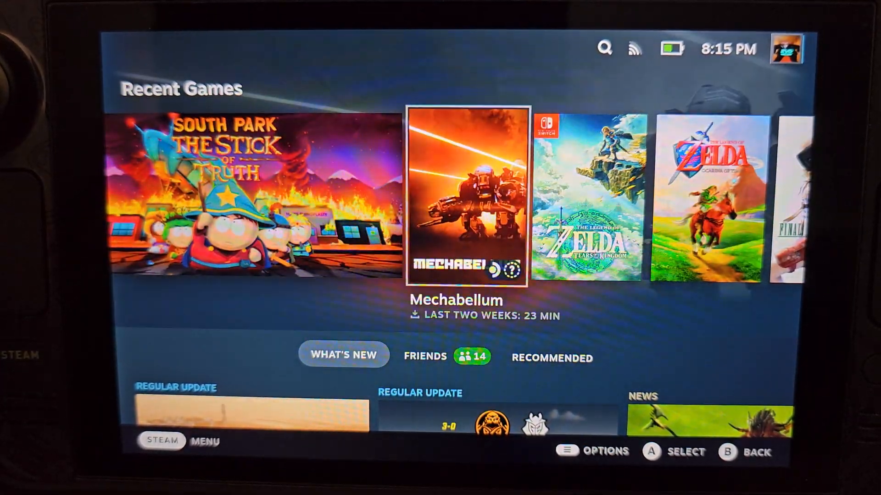
click(162, 441)
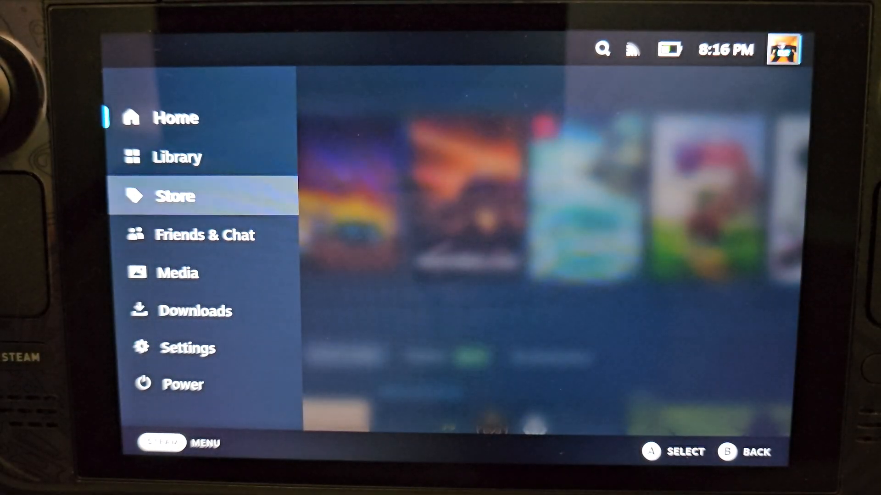
click(182, 384)
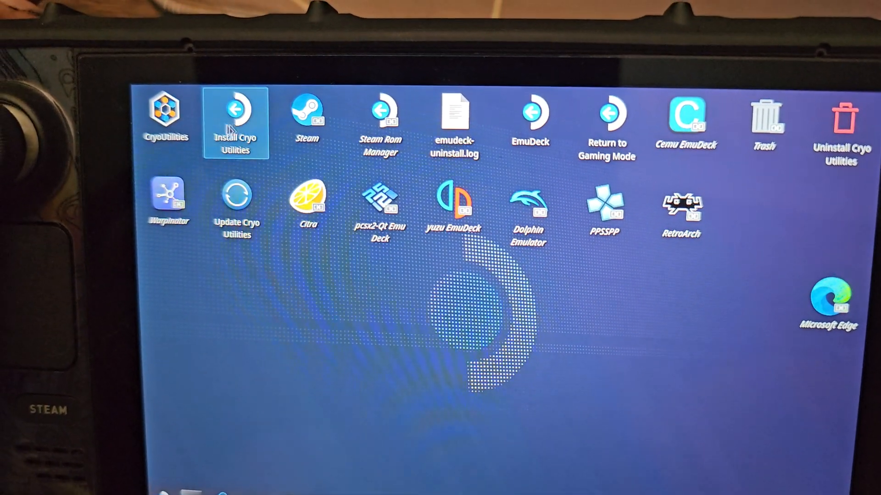
click(166, 112)
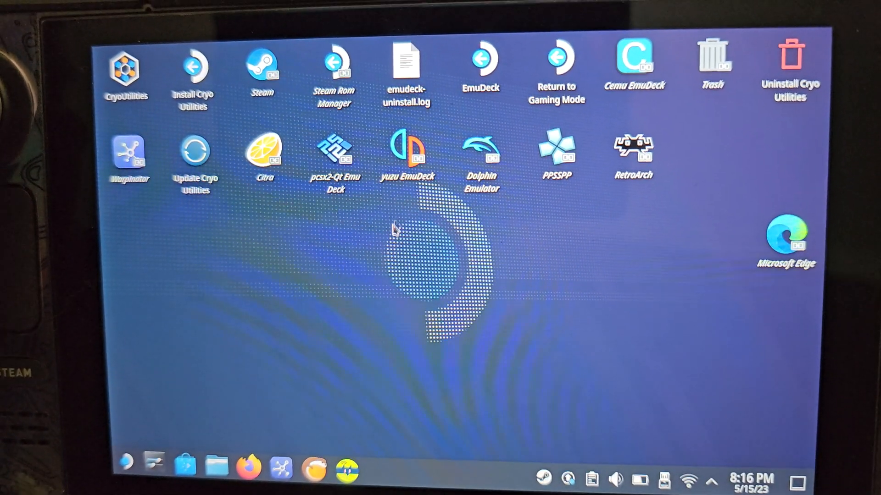
click(409, 156)
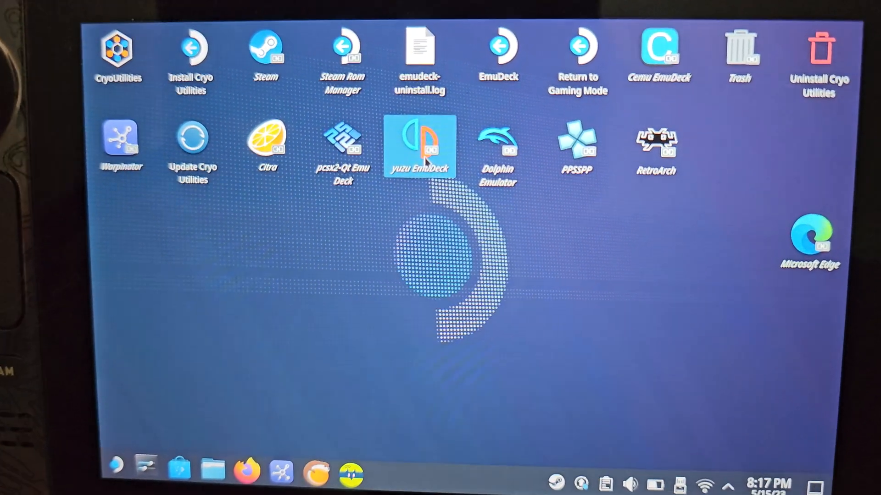
- Launch yuzu and open Tears of the Kingdom's Mod Data Location from the game list
double_click(422, 145)
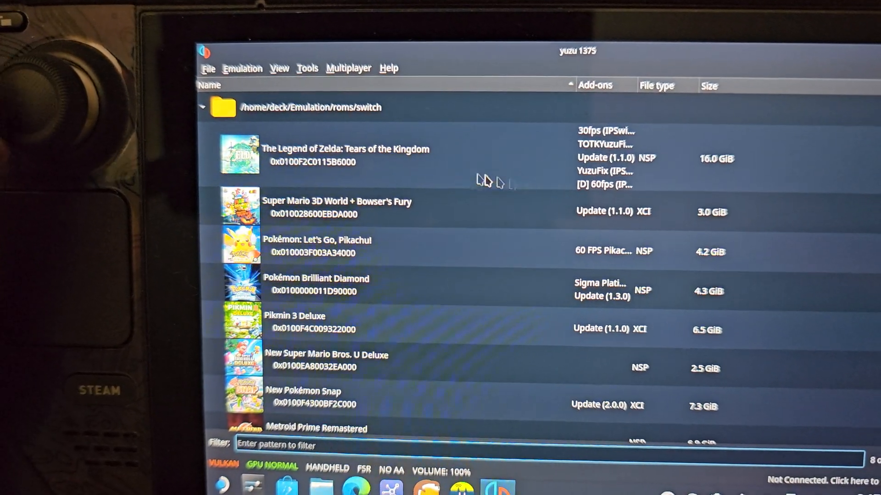
right_click(348, 156)
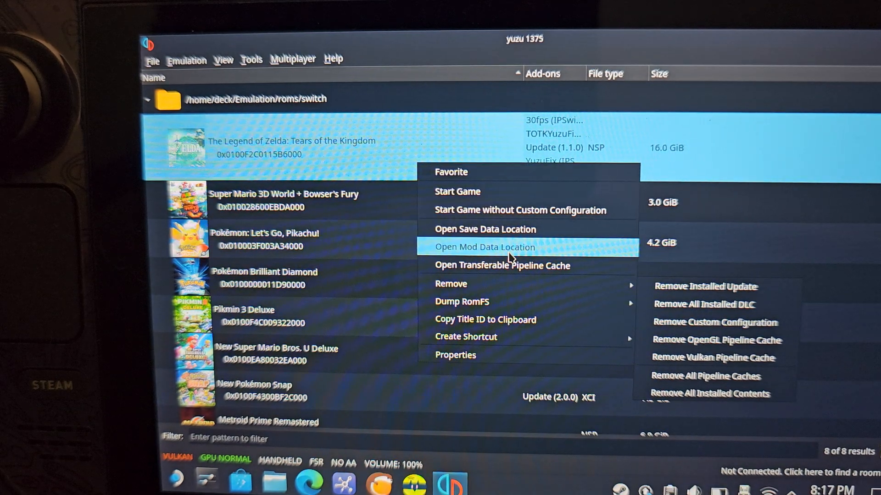
click(484, 247)
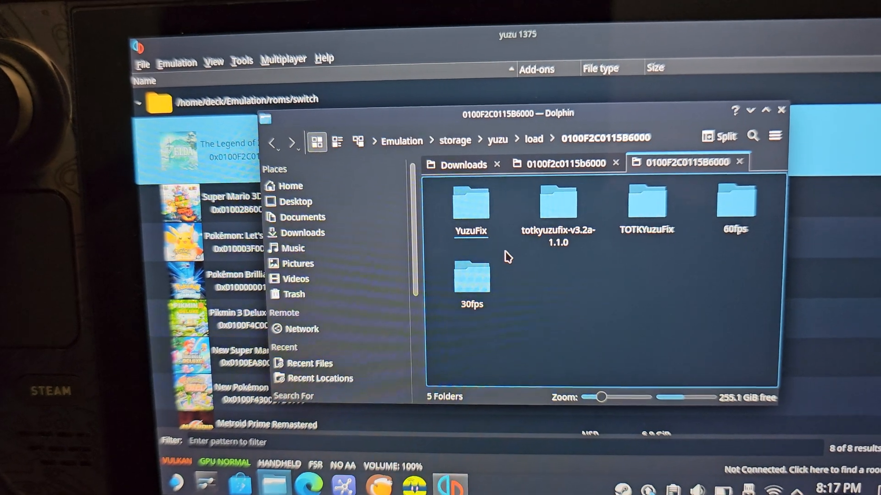
- Browse the YuzuFix and TOTKYuzuFix mod folders to check their contents
click(471, 207)
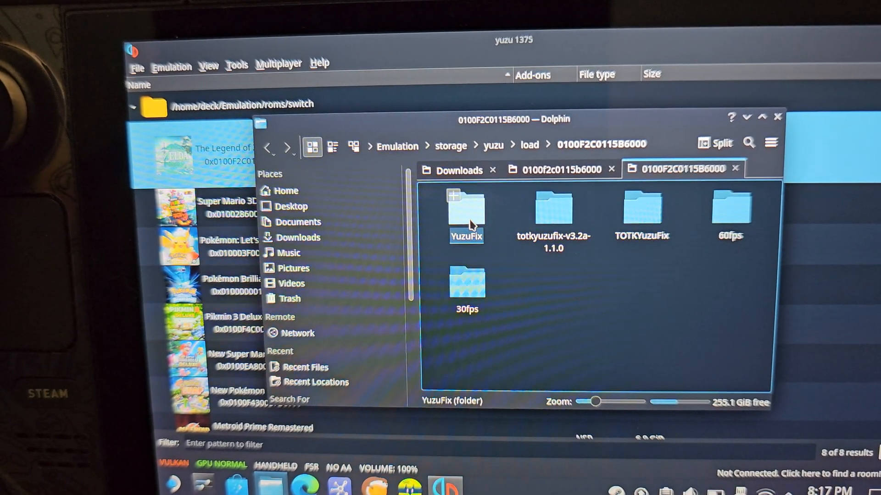
click(554, 215)
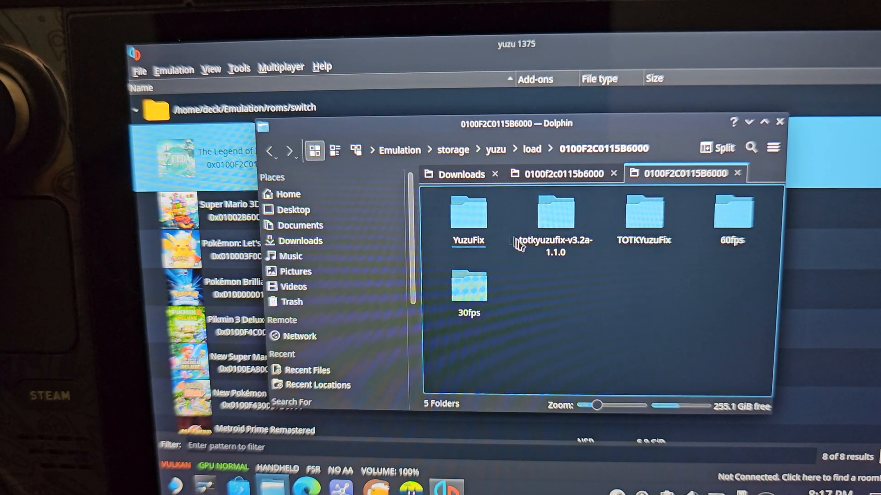
click(556, 216)
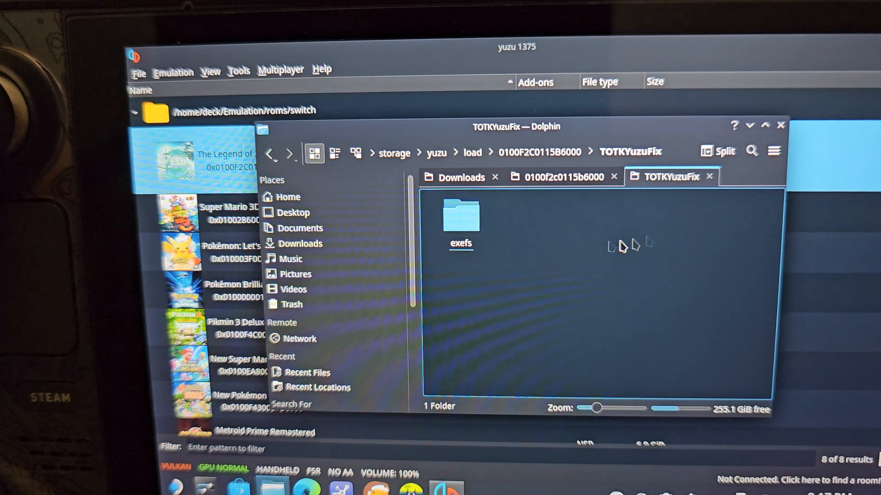
double_click(460, 219)
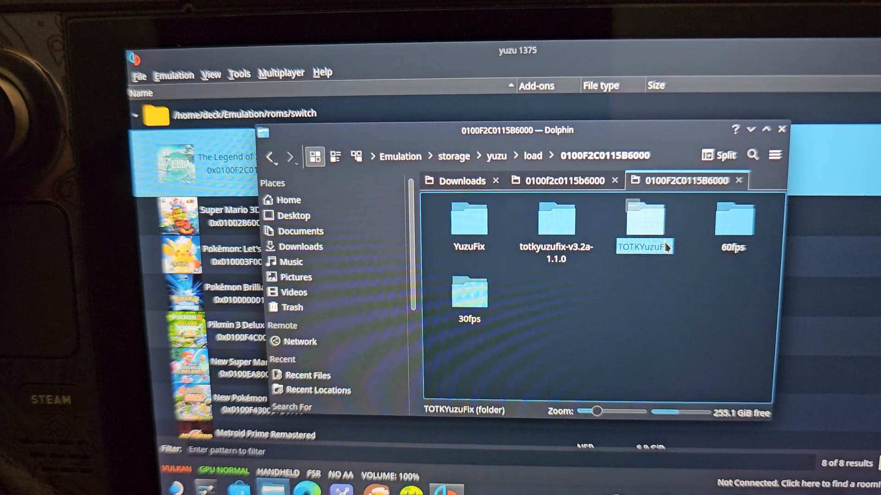
- Delete the totkyuzufix-v3.2a-1.1.0 folder, check the 30fps folder and return to the mod folder
click(556, 224)
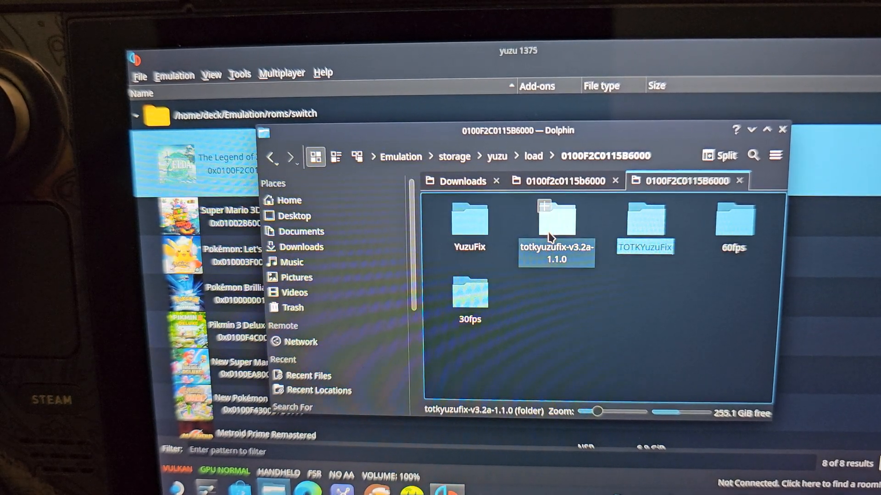
right_click(551, 228)
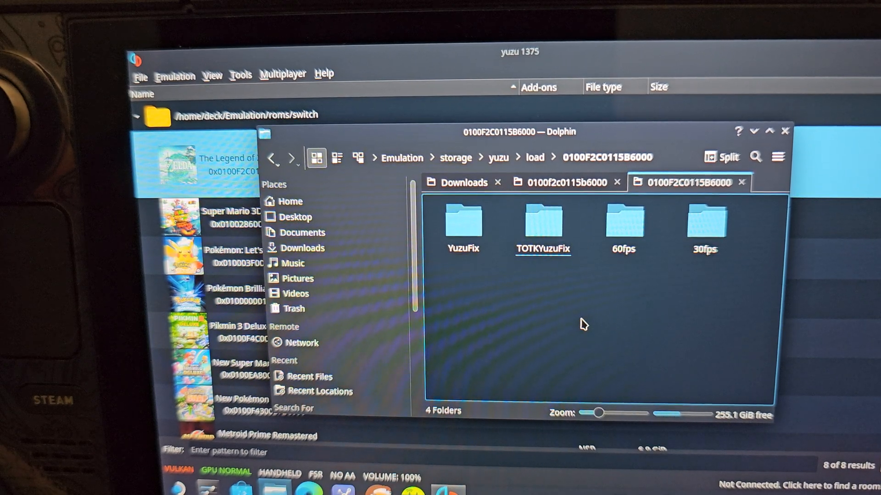
click(543, 224)
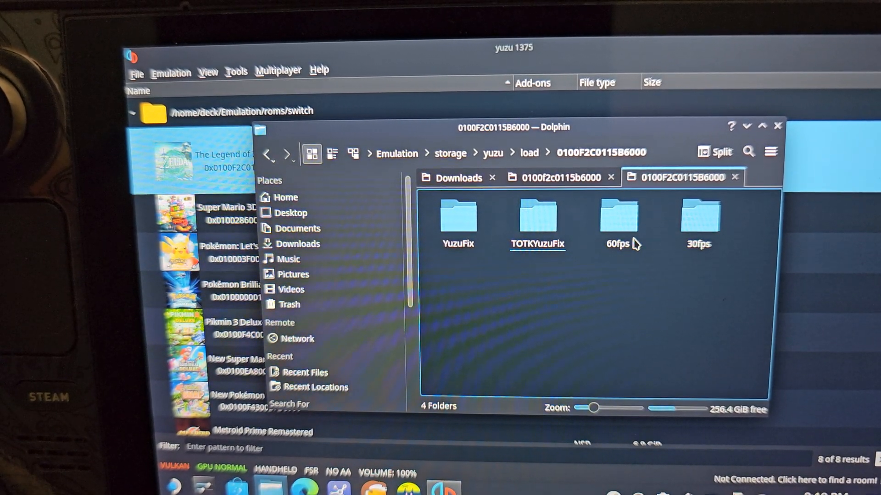
double_click(698, 221)
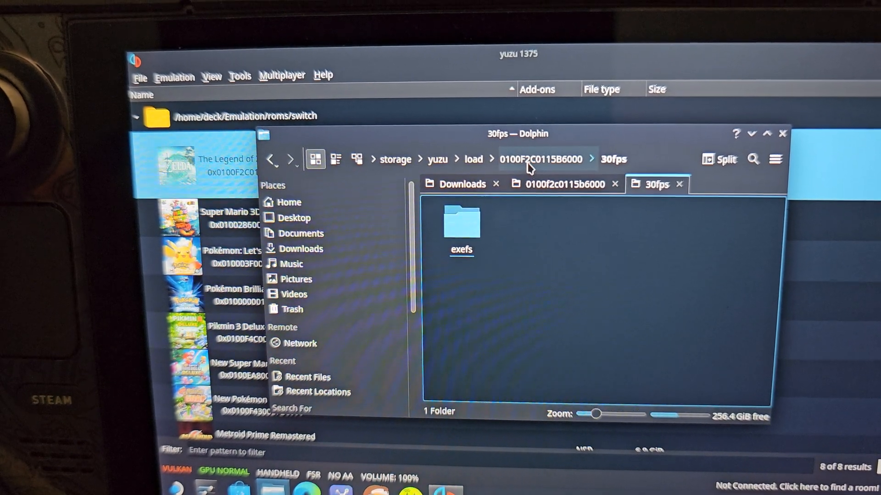
click(552, 160)
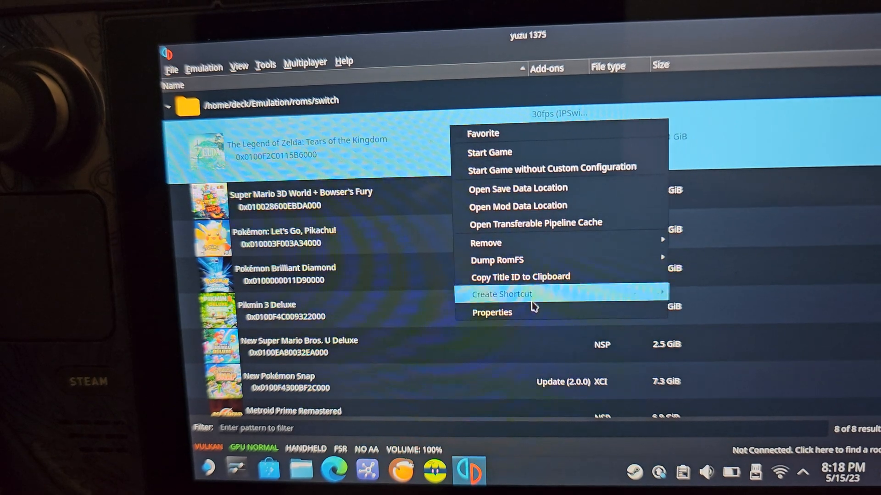
mouse_move(525, 213)
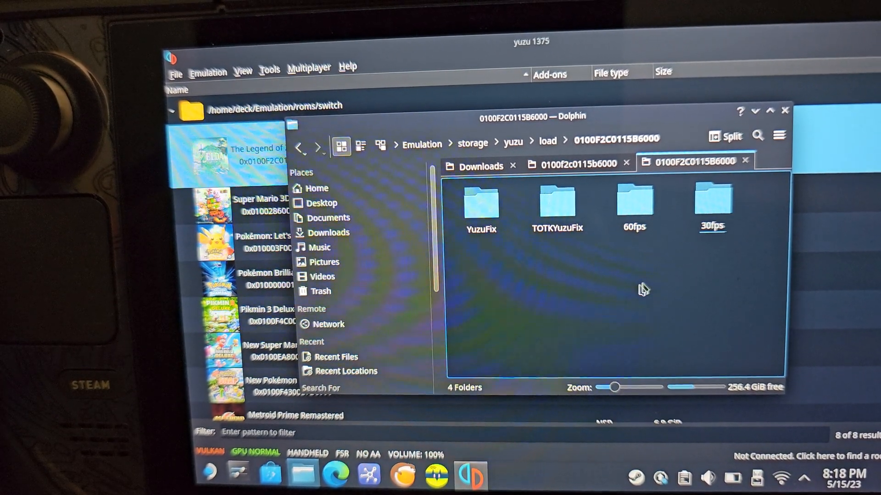
mouse_move(568, 257)
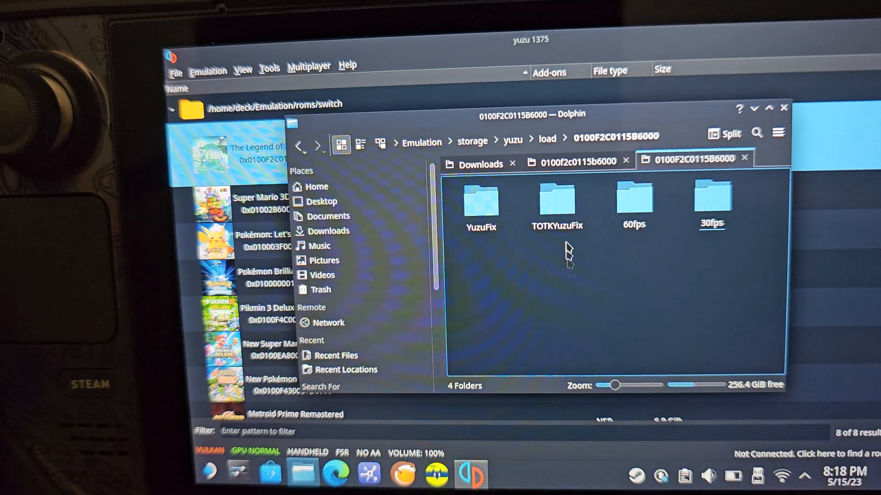
mouse_move(580, 182)
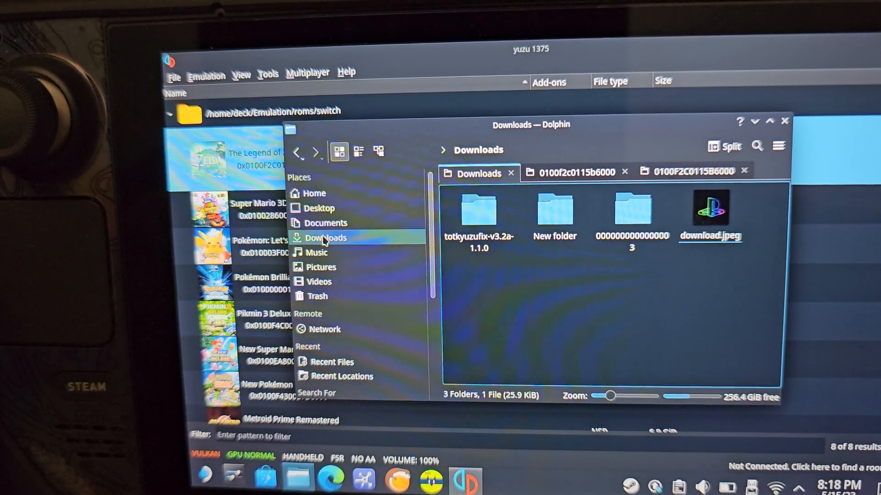
- Browse Desktop and Music under Places, then close Dolphin to return to yuzu
click(320, 210)
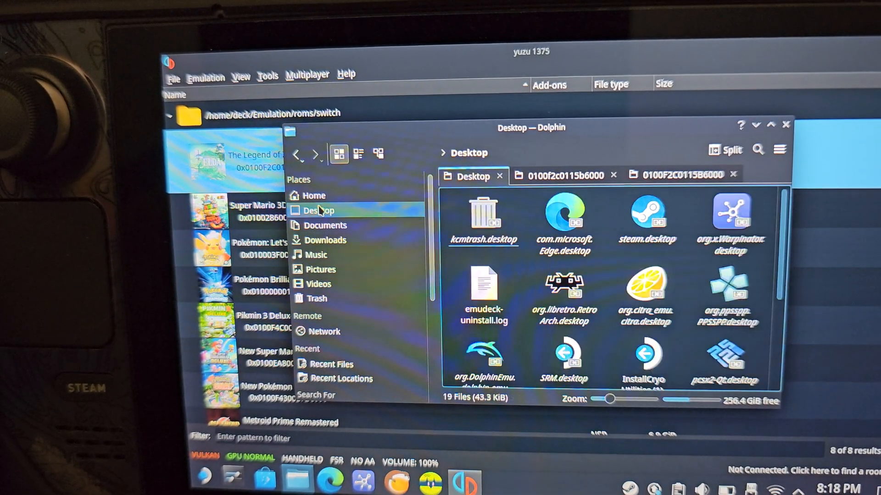
click(325, 243)
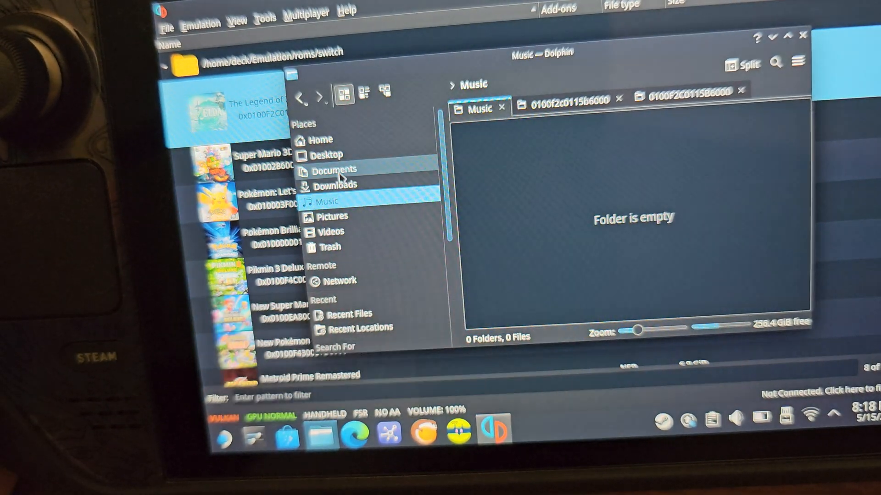
click(336, 185)
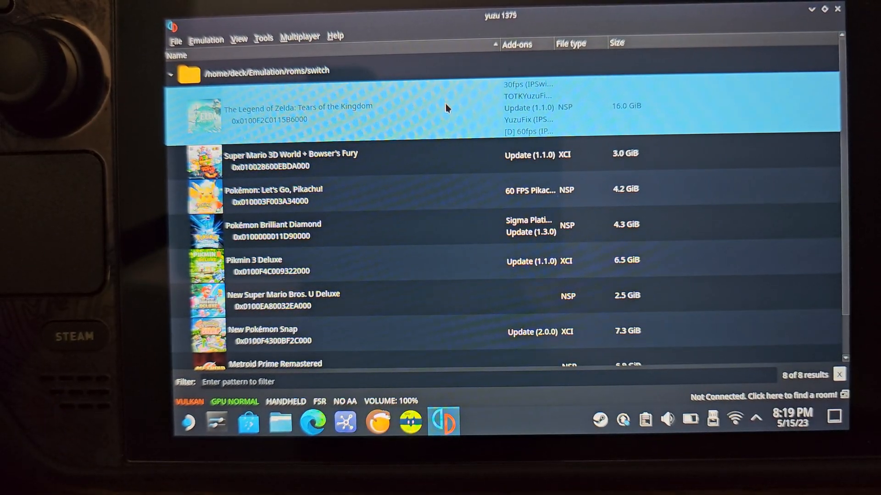
- Disable the 60fps add-on in Tears of the Kingdom's Properties and reverse the game list sort by Name
right_click(447, 108)
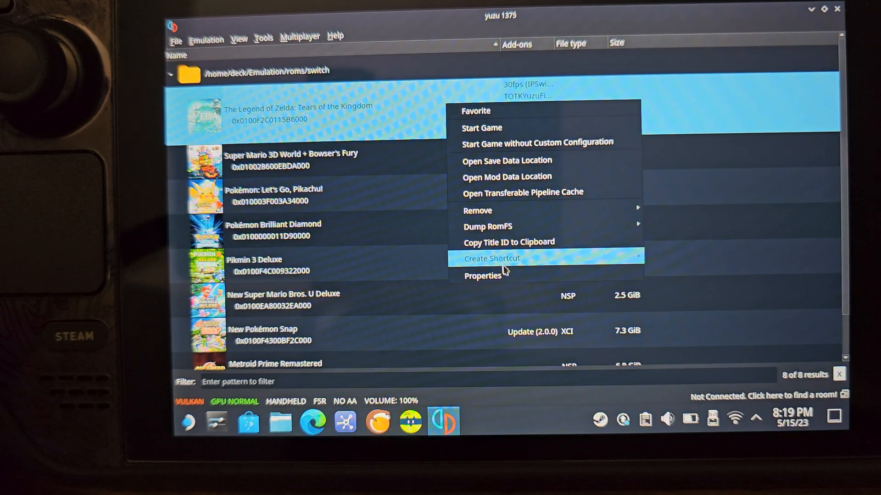
click(483, 277)
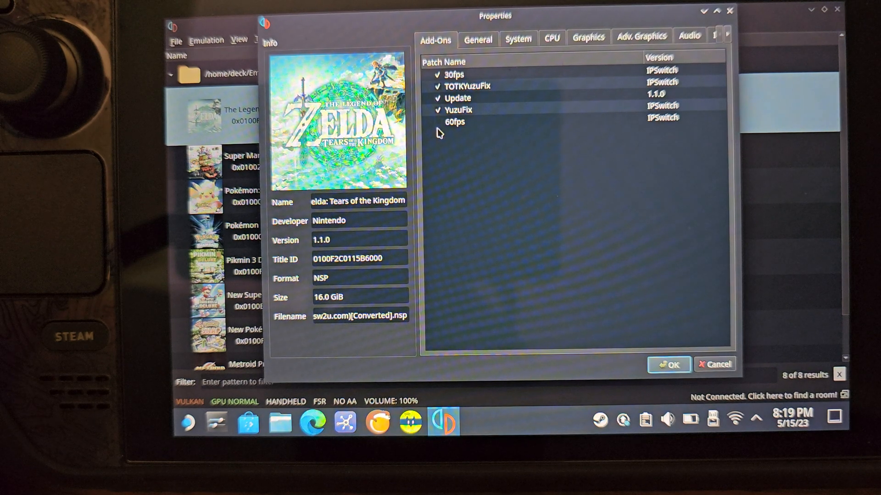
click(440, 123)
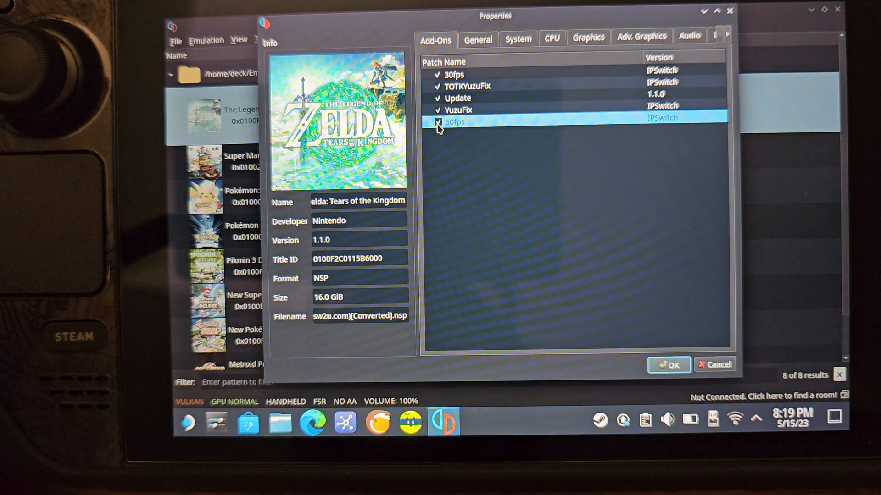
click(439, 122)
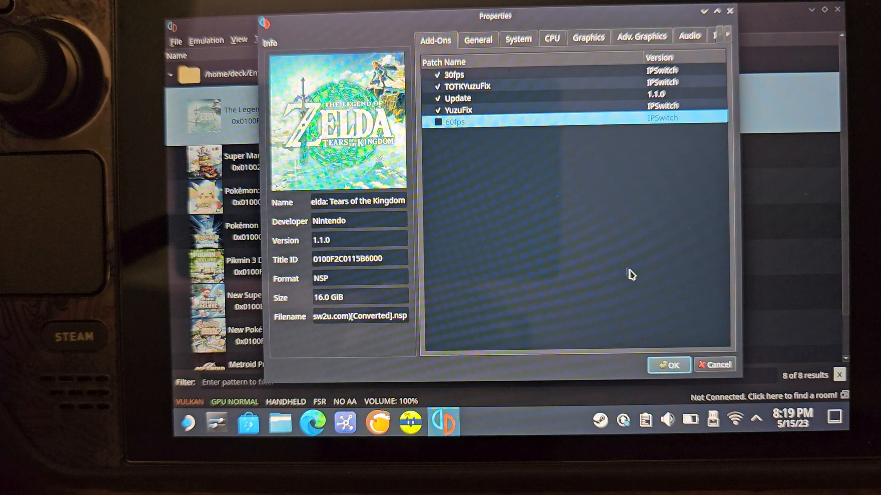
mouse_move(481, 119)
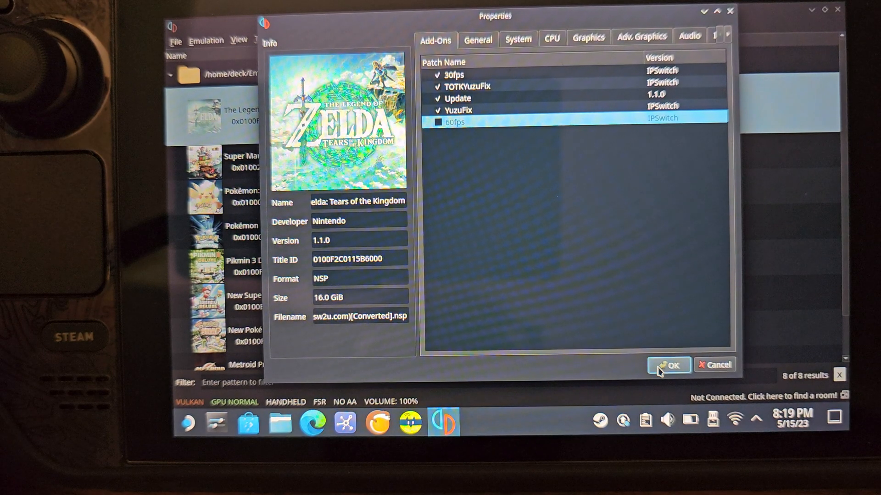
click(674, 365)
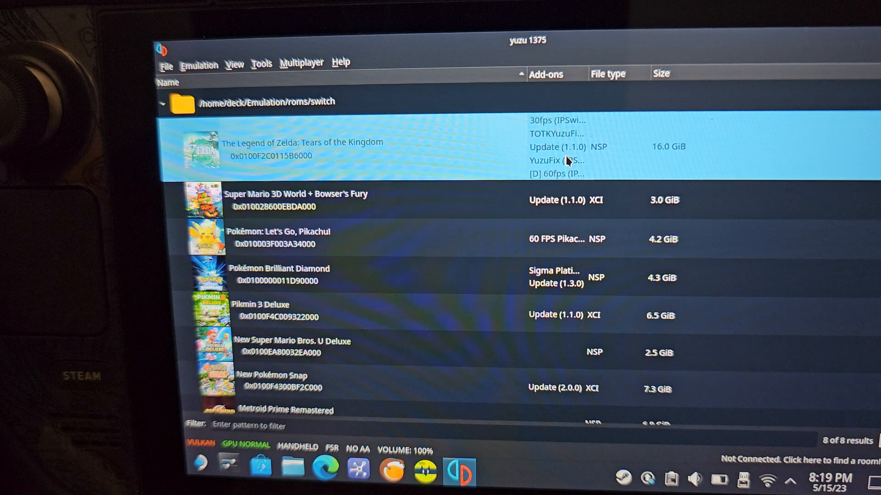
mouse_move(513, 190)
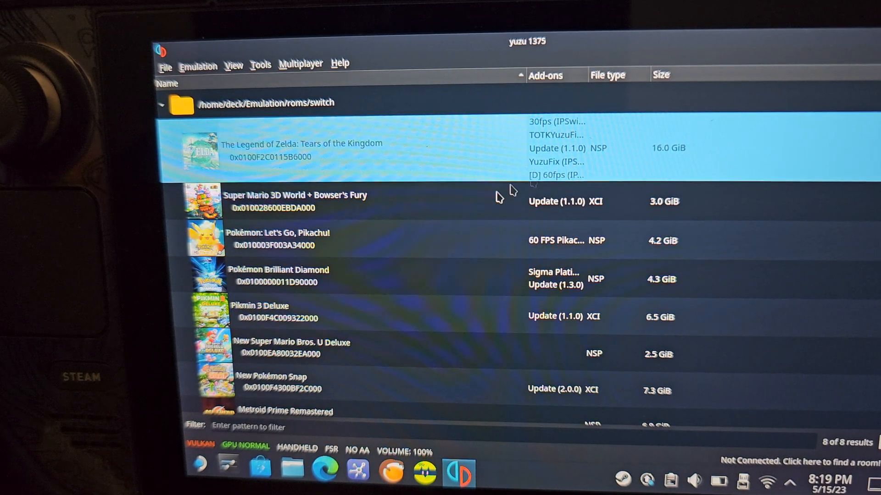
mouse_move(483, 53)
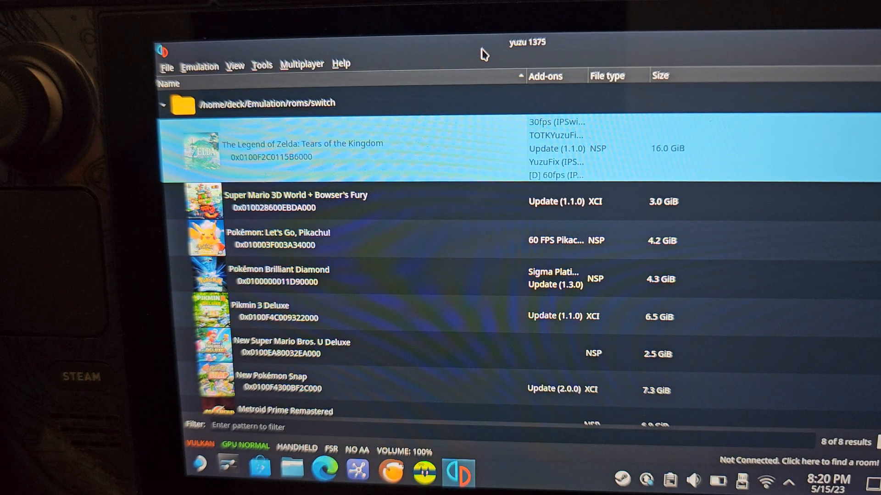
mouse_move(393, 78)
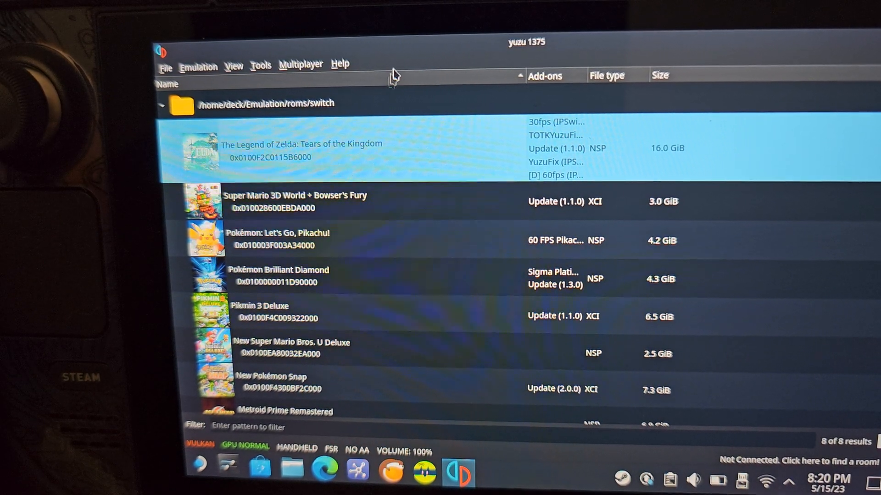
click(167, 83)
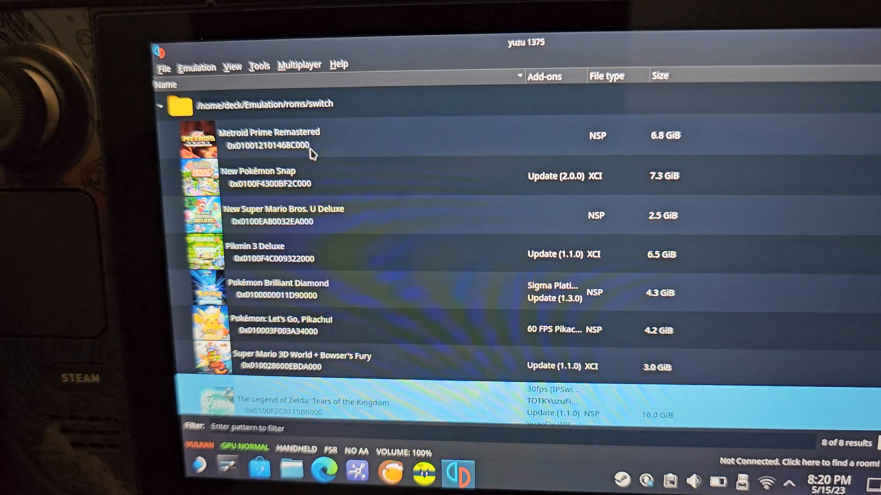
scroll(down, 3)
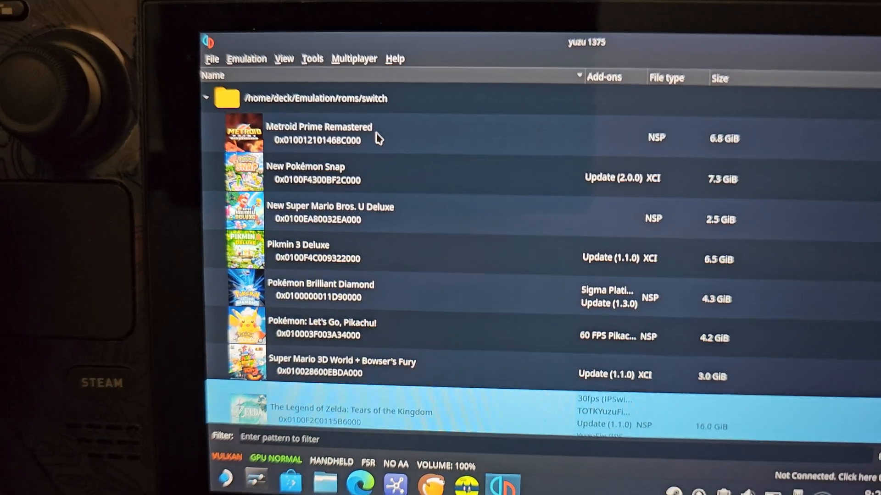
click(312, 59)
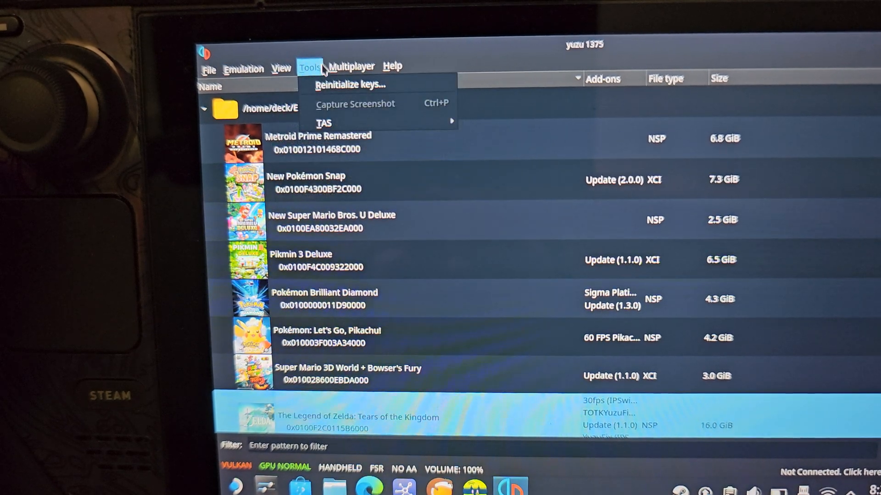
click(352, 66)
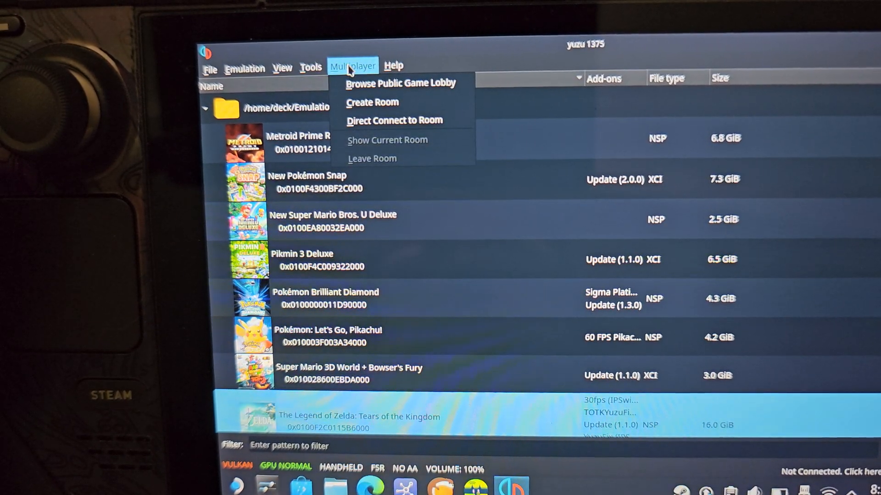
click(245, 68)
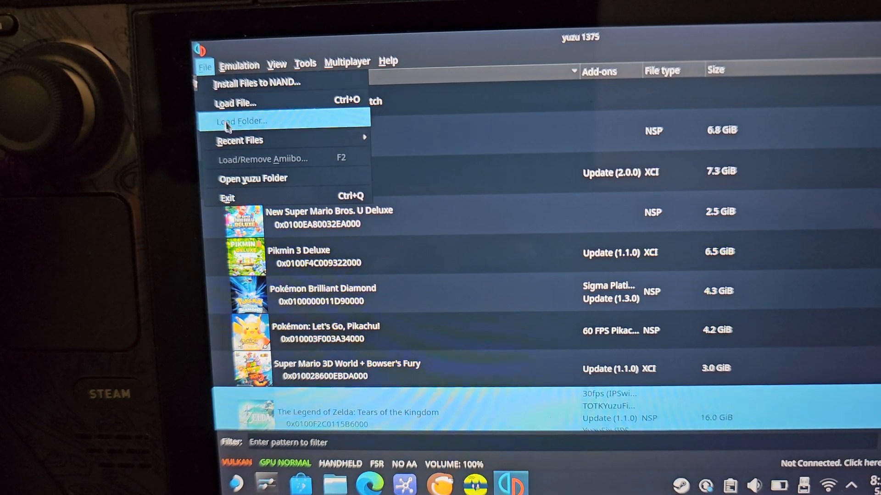
click(240, 66)
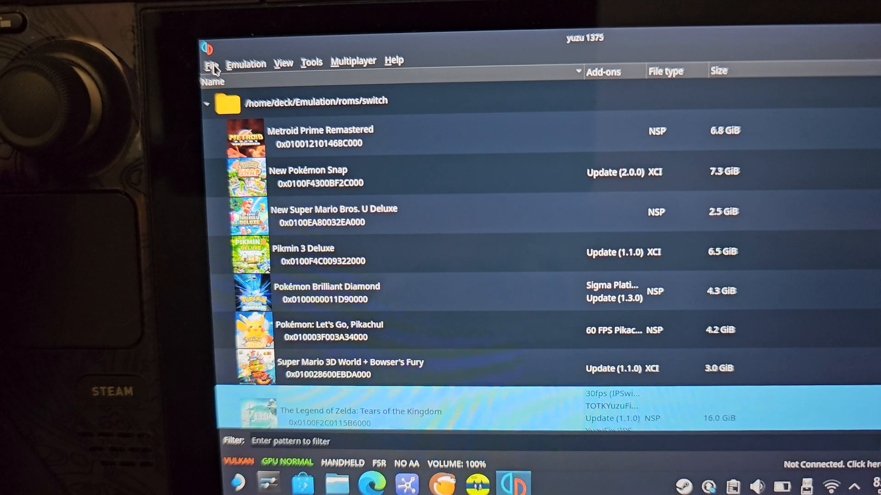
click(212, 64)
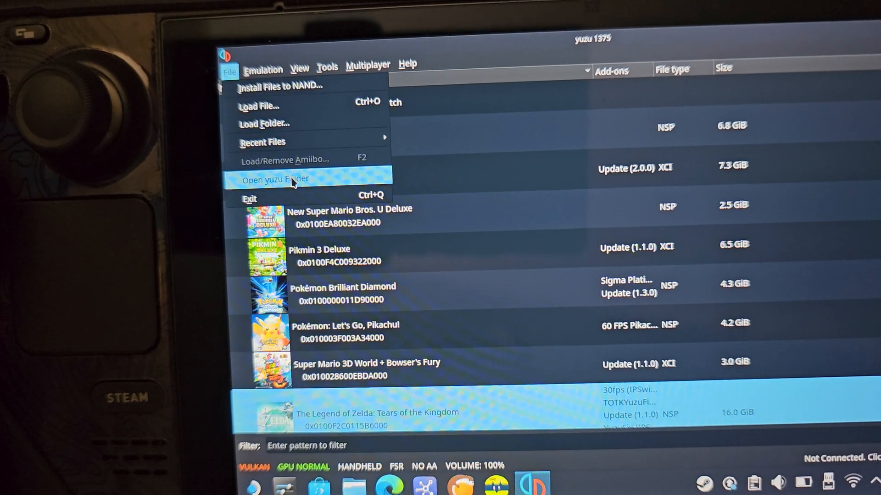
- Open yuzu's data folder, check prod.keys and title.keys in the keys folder, and go back up
click(276, 178)
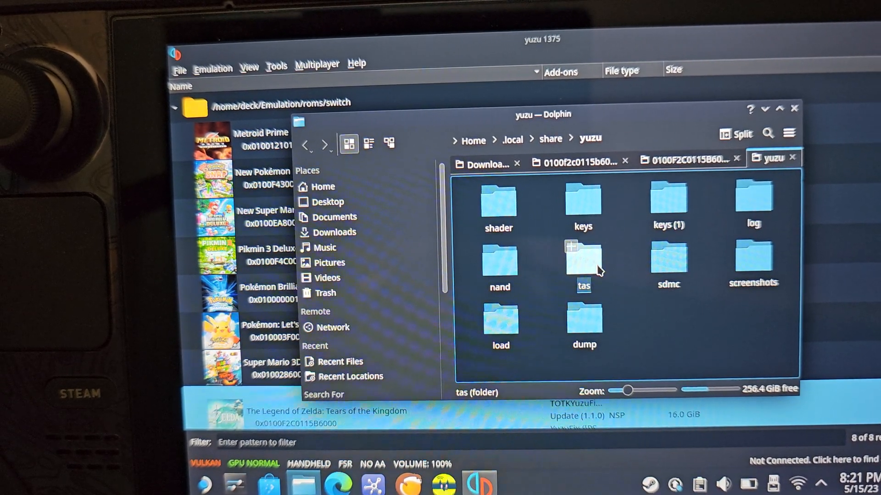
click(583, 204)
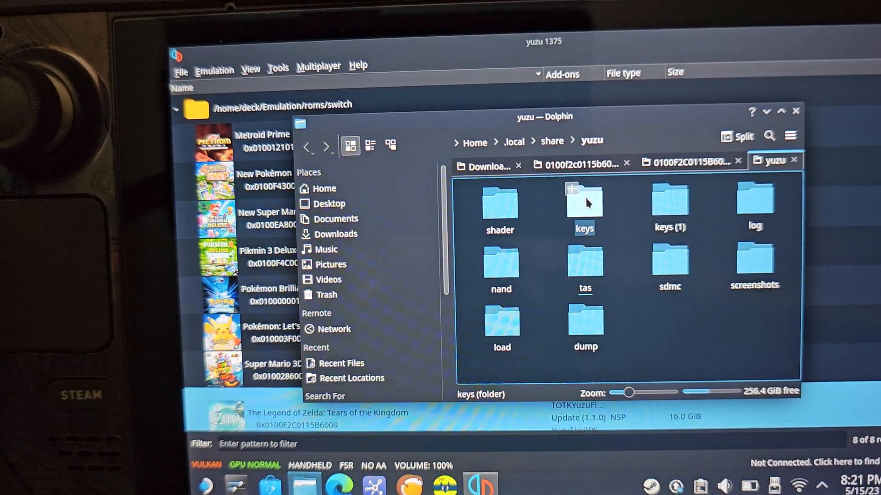
double_click(585, 205)
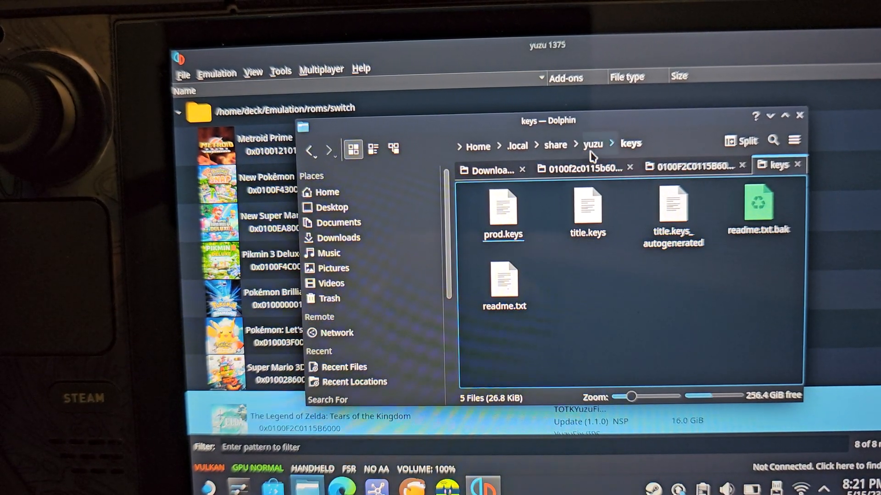
click(593, 145)
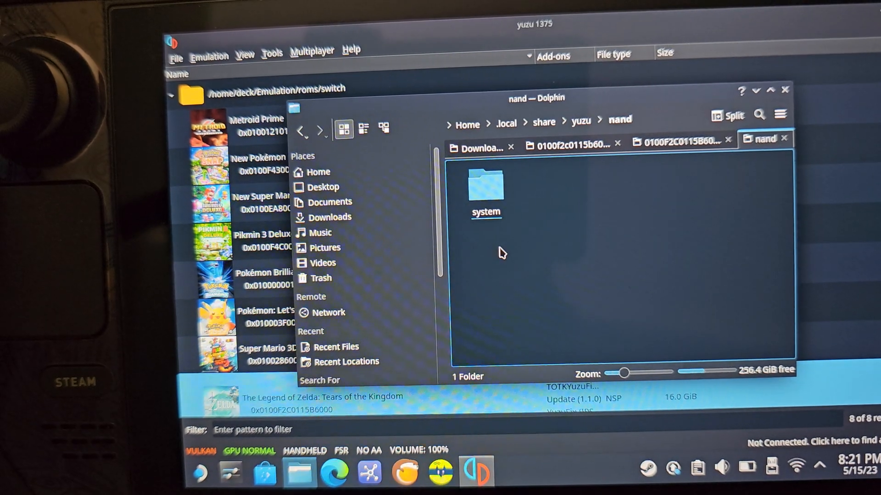
- Browse nand/system/Contents/registered and scroll through the firmware .nca files to confirm them
double_click(486, 188)
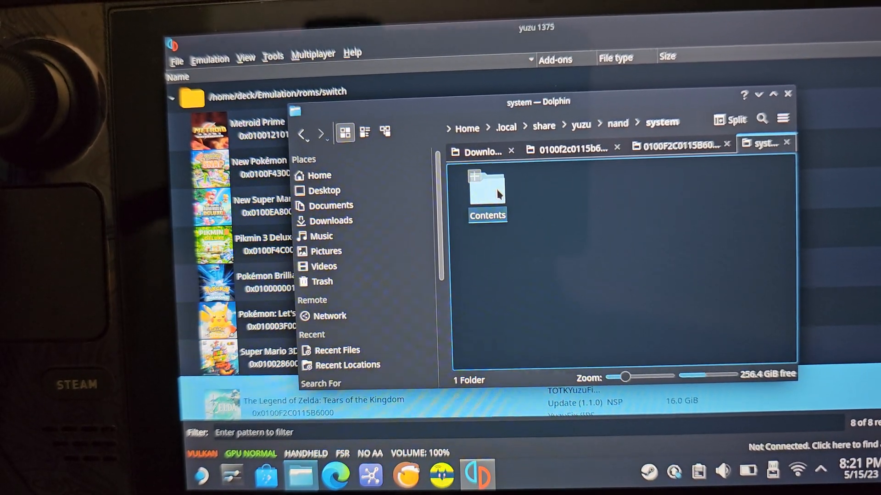
double_click(482, 191)
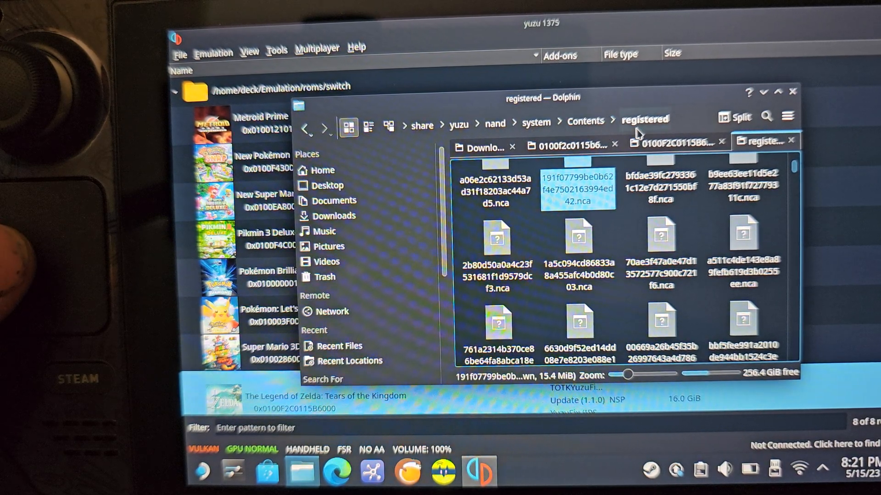
scroll(down, 3)
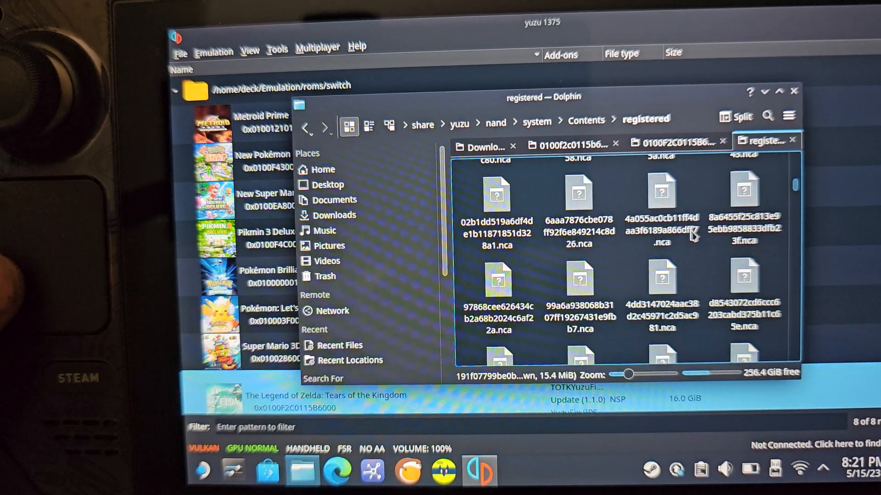
scroll(down, 3)
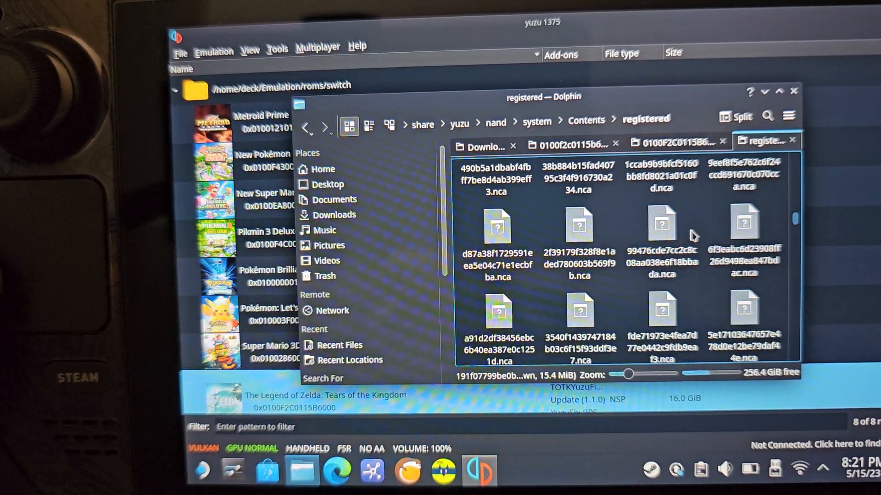
scroll(down, 3)
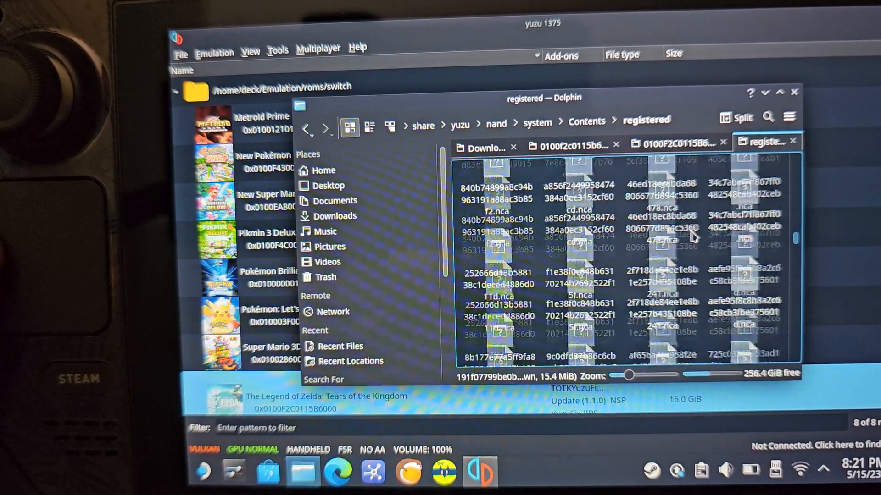
scroll(down, 3)
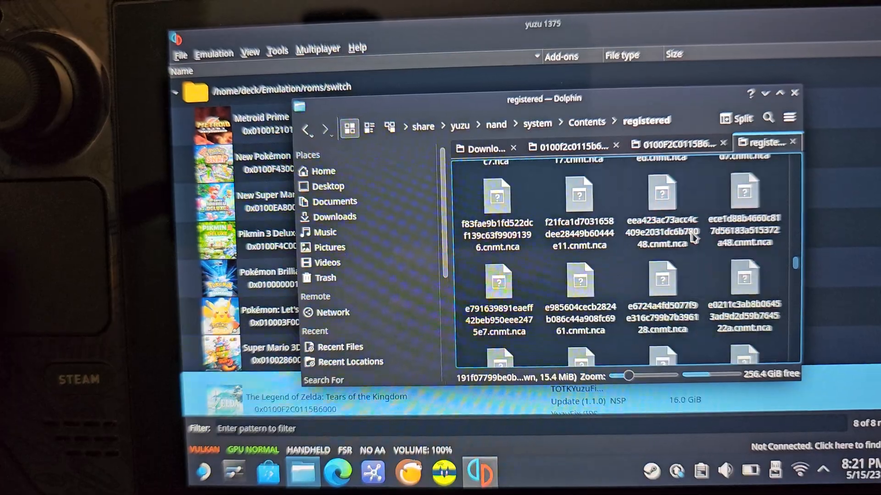
scroll(down, 3)
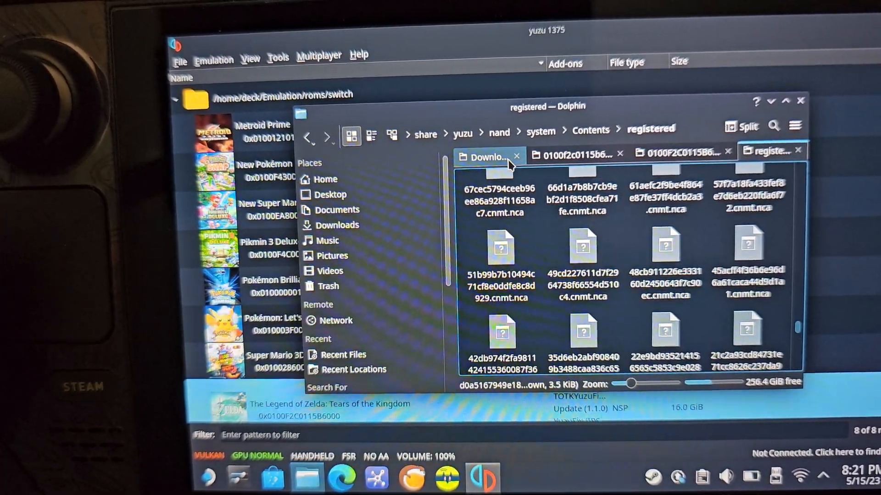
click(486, 156)
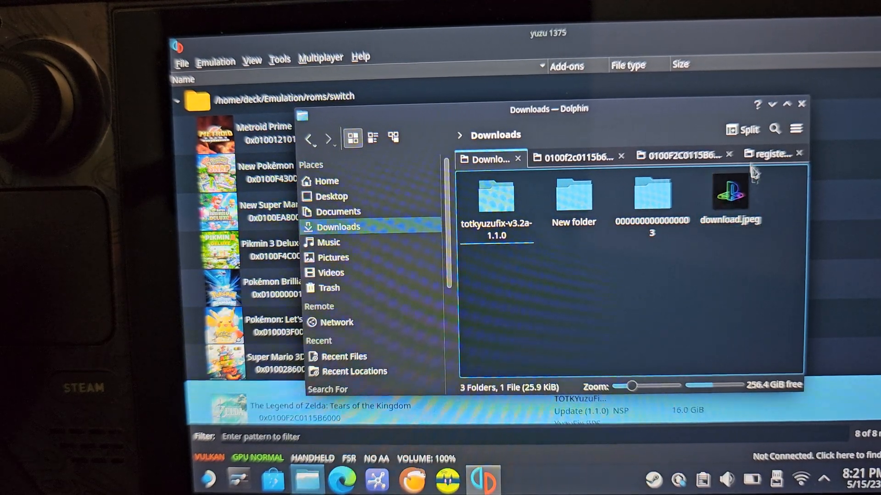
click(770, 156)
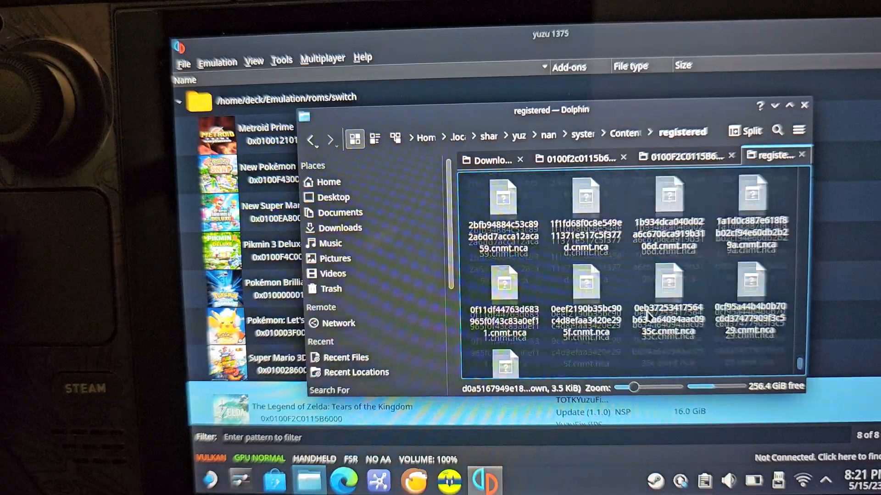
scroll(down, 3)
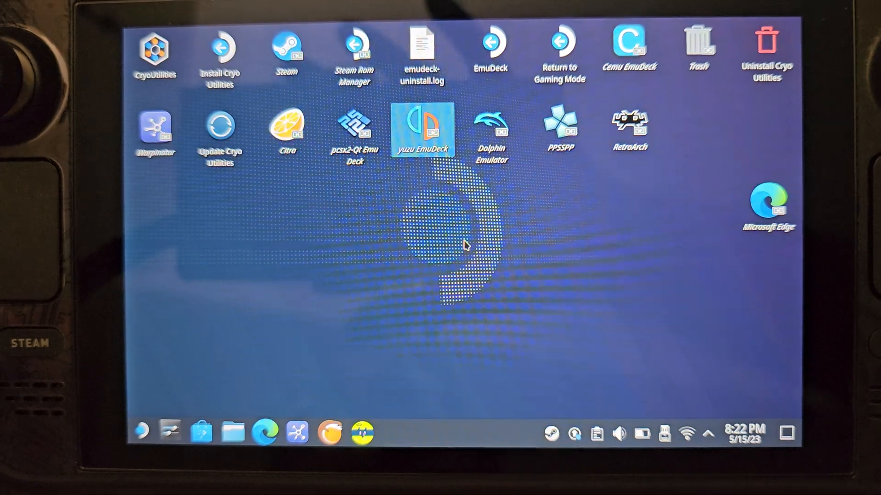
- Close yuzu and Dolphin, returning to the desktop and back to Gaming Mode
double_click(423, 129)
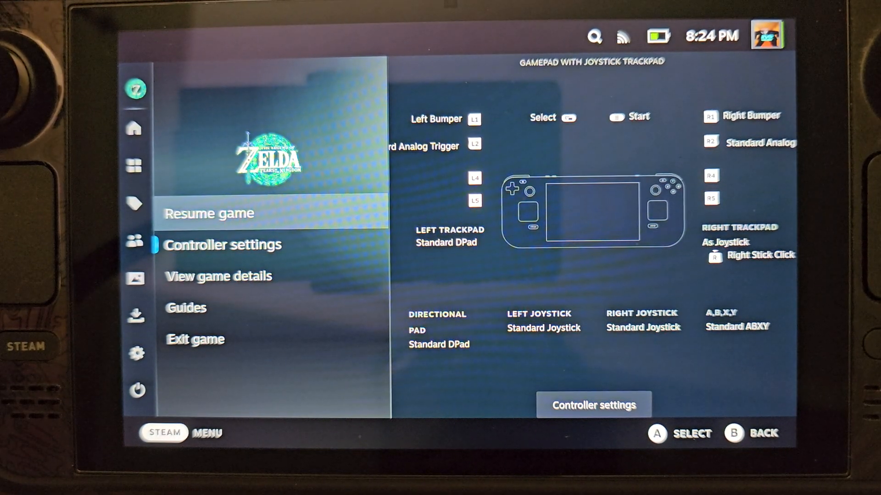
- Resume the running Tears of the Kingdom game from its Steam menu
click(208, 212)
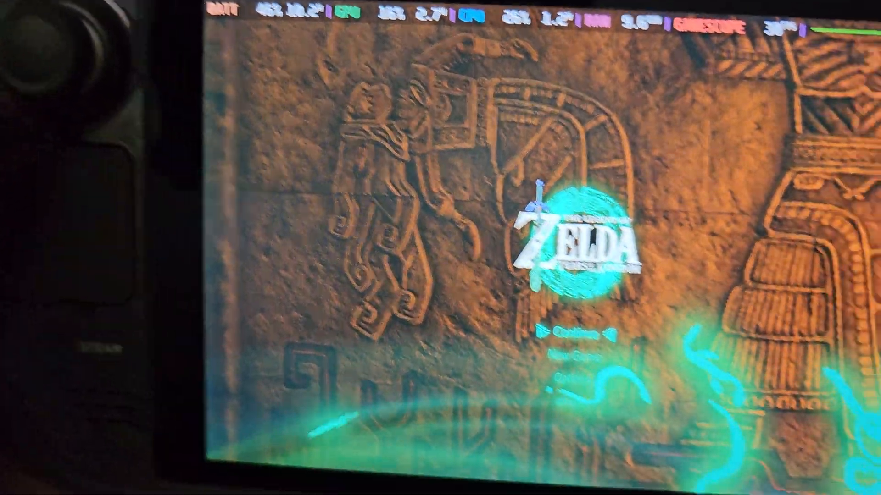
- Continue from the 9:10 PM Great Sky Island save and load it
click(577, 334)
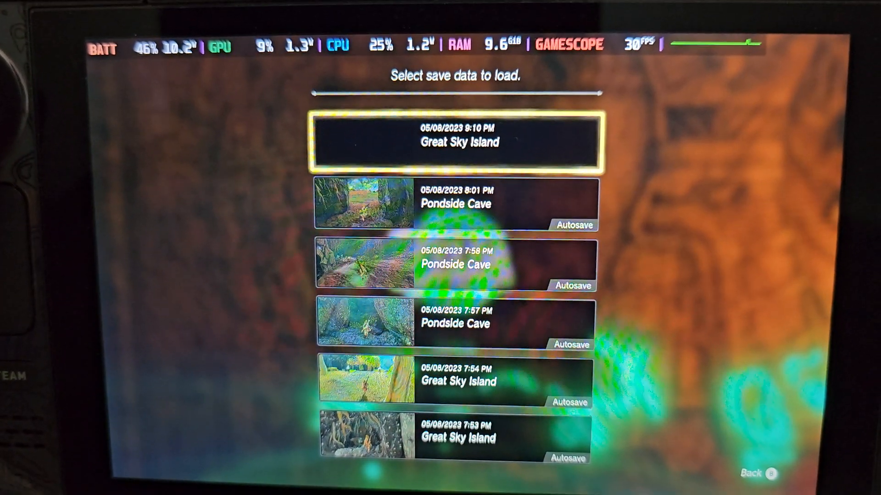
click(456, 141)
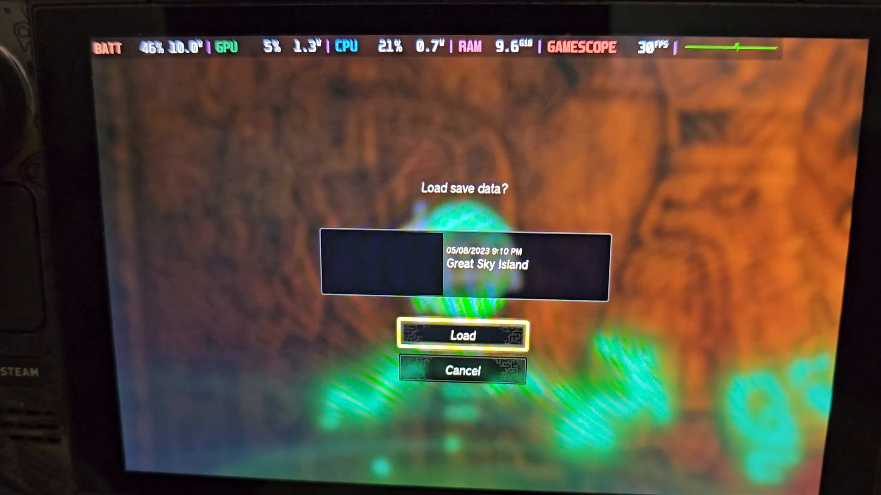
click(462, 336)
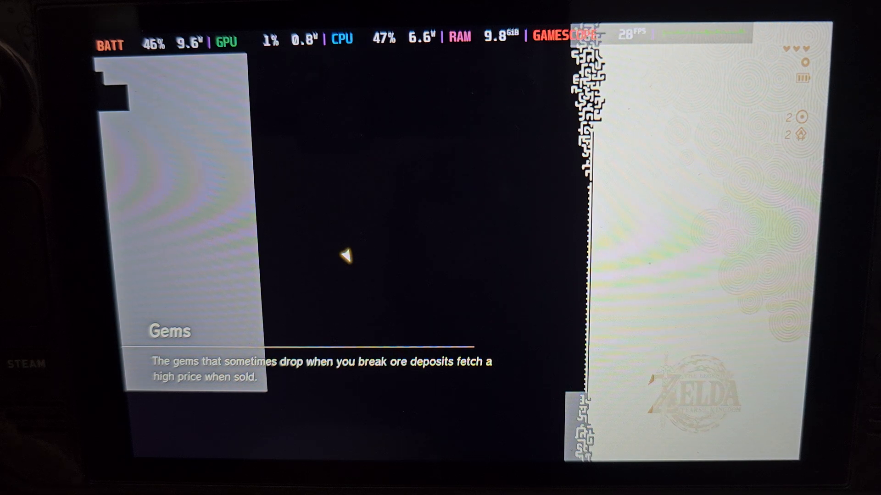